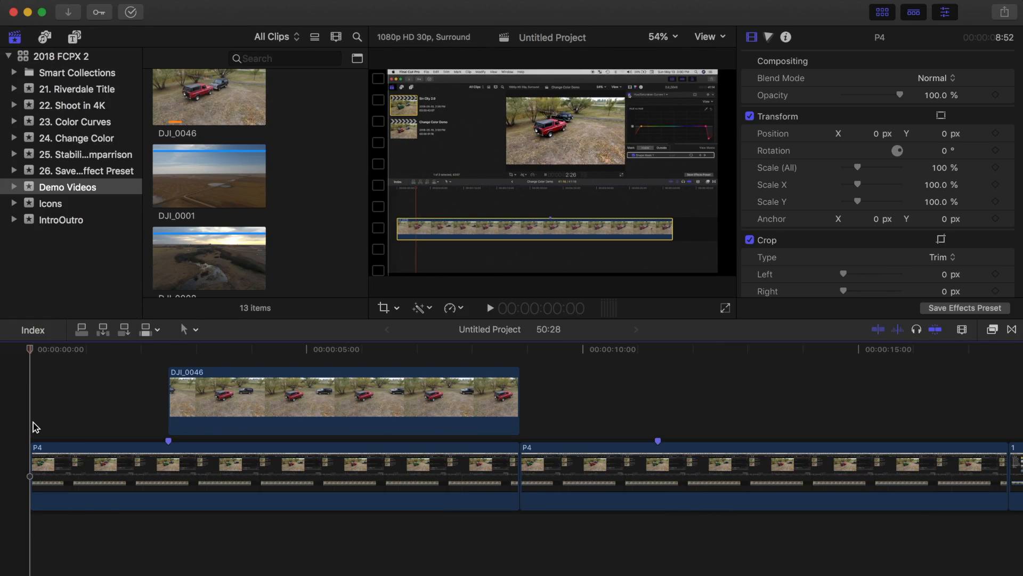
pyautogui.moveTo(27, 422)
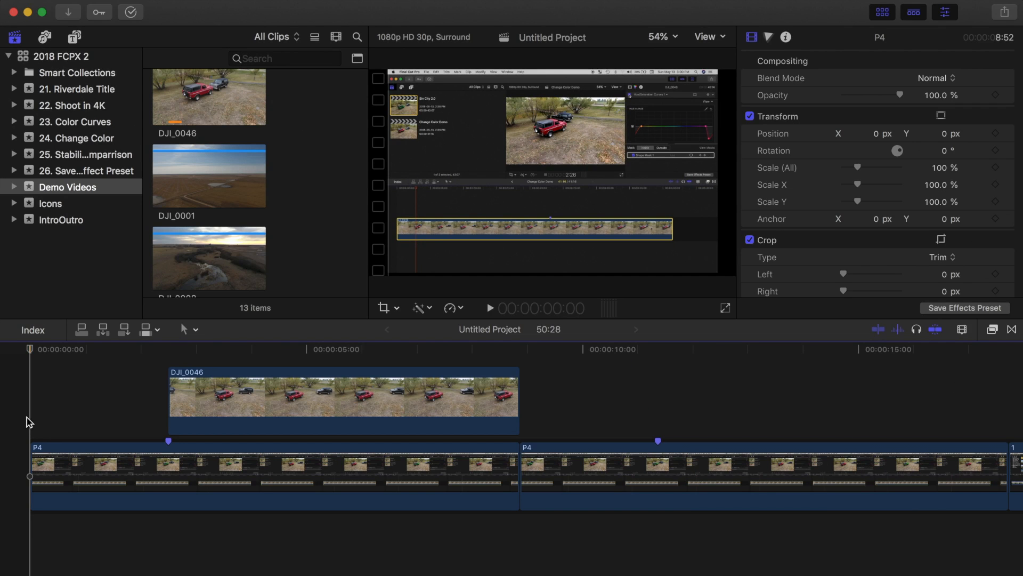
pyautogui.moveTo(706, 313)
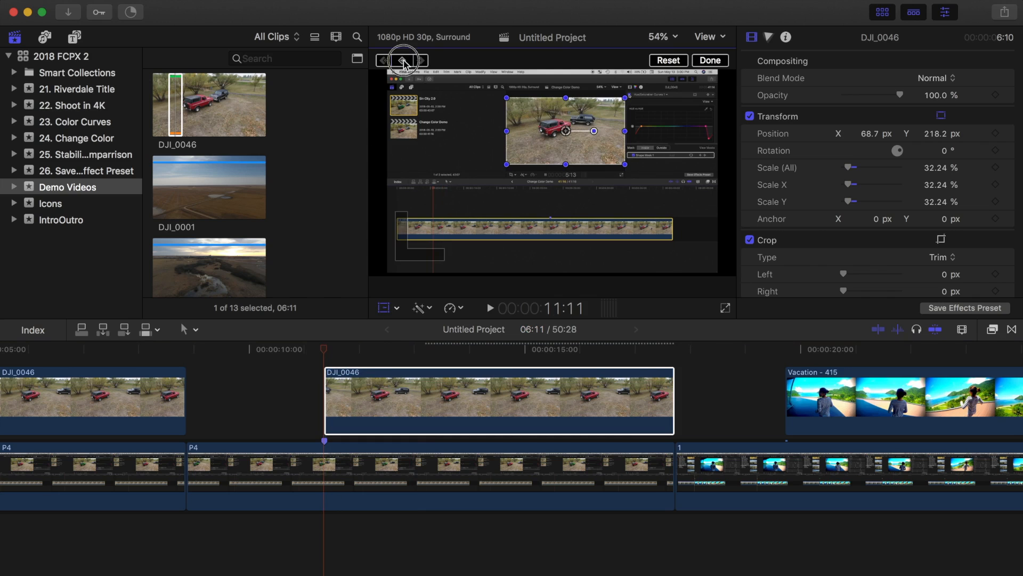
# Keyframe the clip's transform from 32% inset to full screen and add a Zoom blur with its Amount keyframed around 32
pyautogui.click(412, 60)
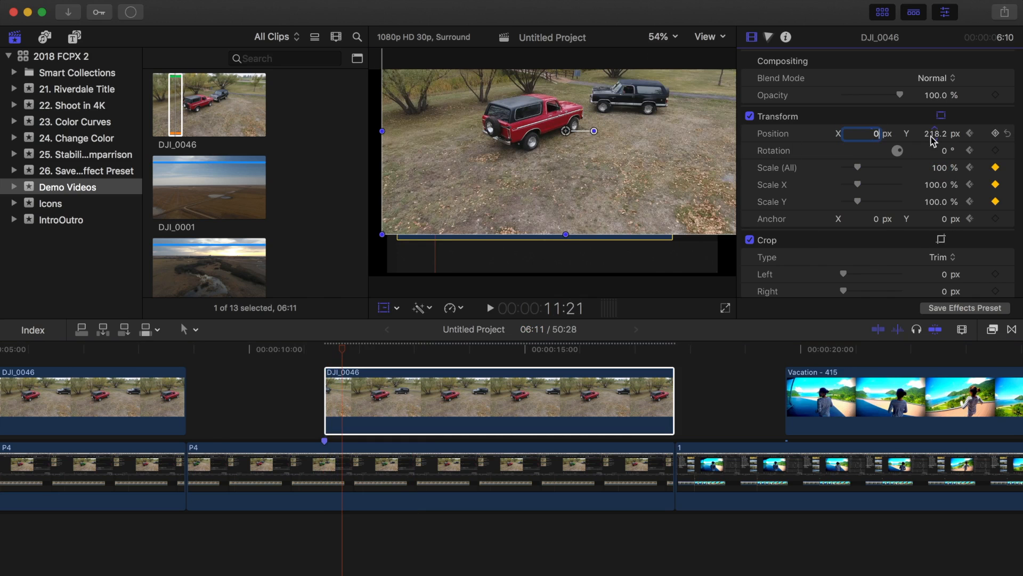
pyautogui.rightClick(554, 143)
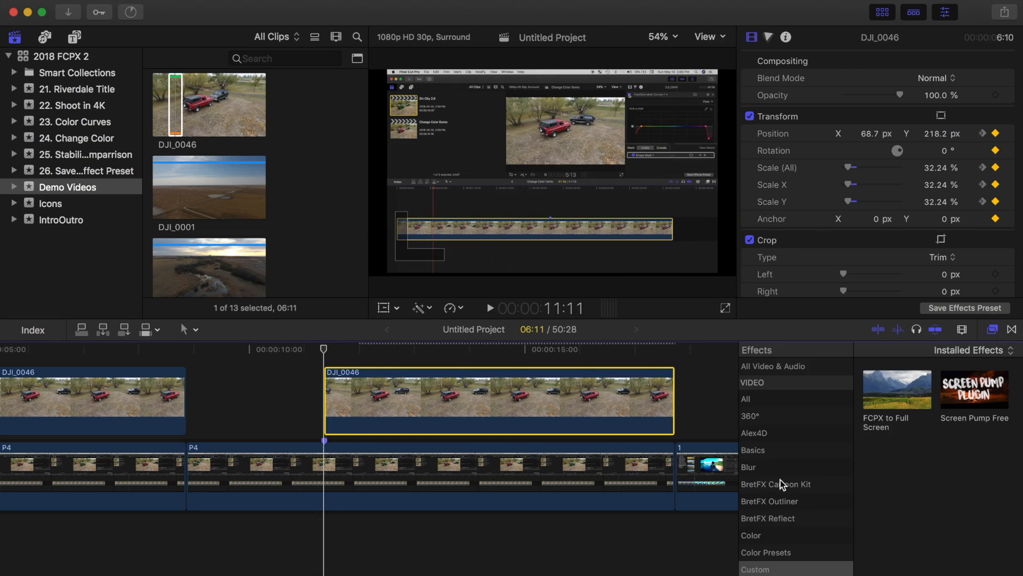
pyautogui.click(749, 467)
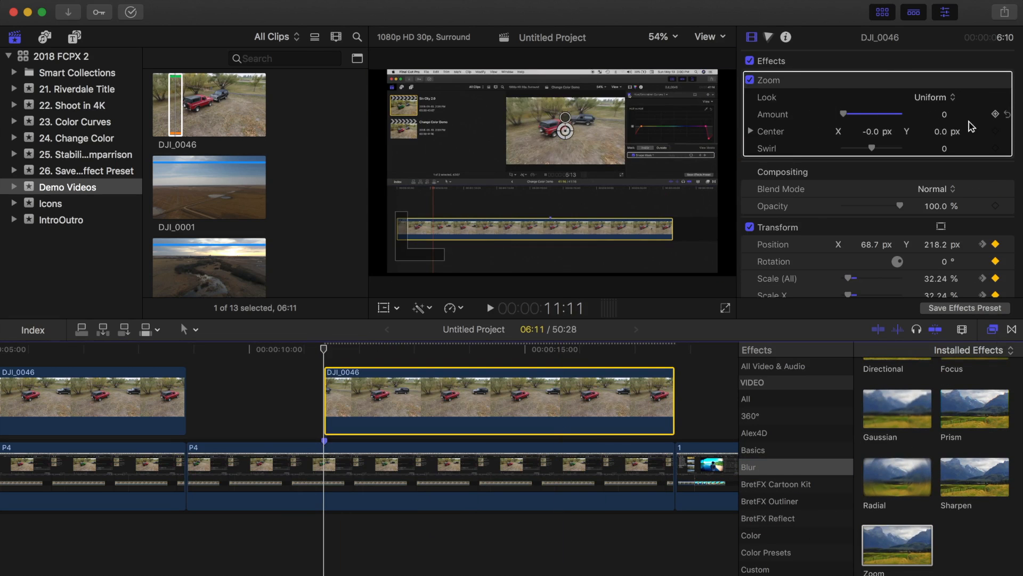
pyautogui.moveTo(849, 113); pyautogui.dragTo(900, 113)
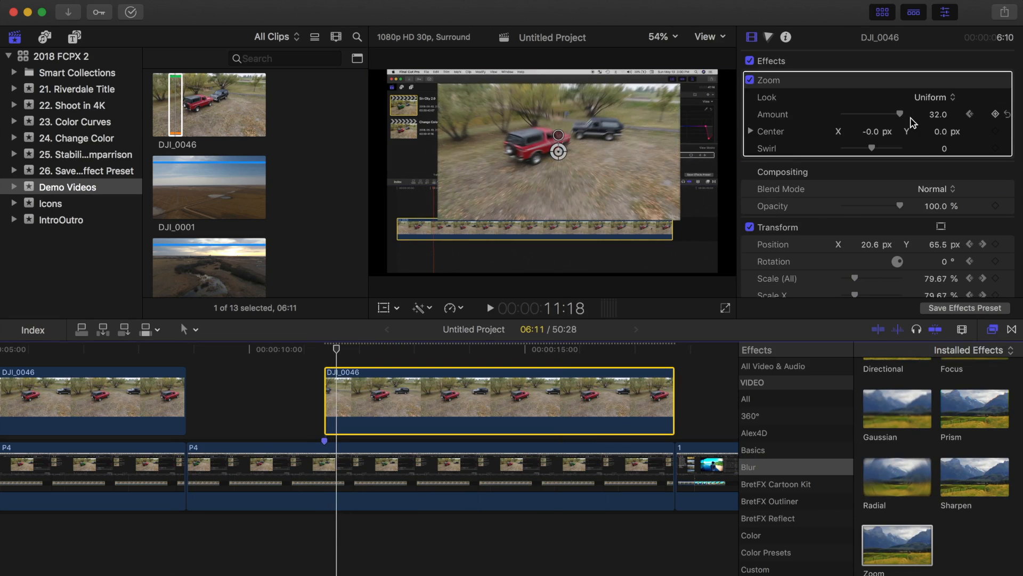
pyautogui.moveTo(900, 113); pyautogui.dragTo(841, 113)
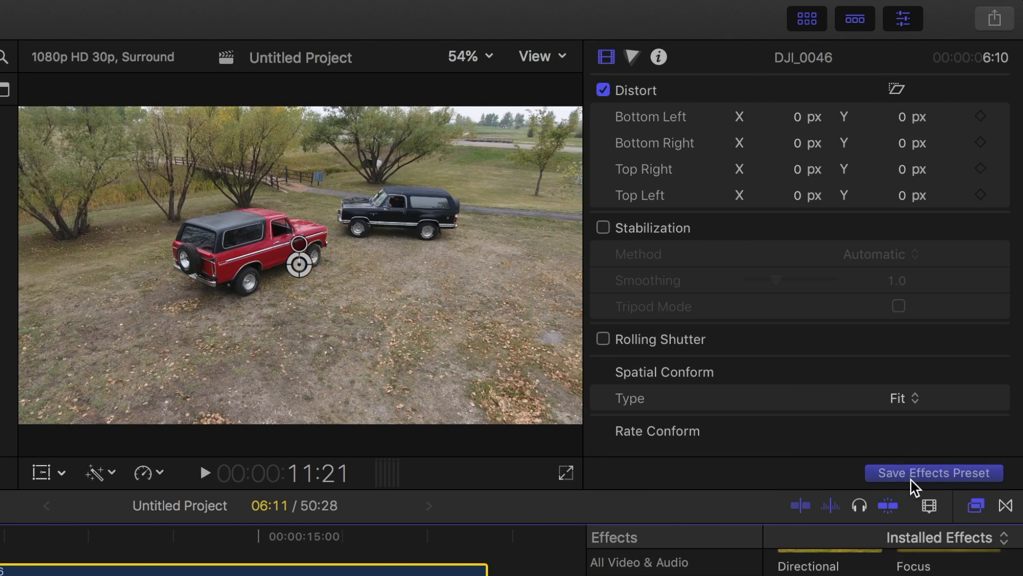
# Start saving an effects preset named 'Full Screen Zoom' and show its category choices
pyautogui.click(933, 474)
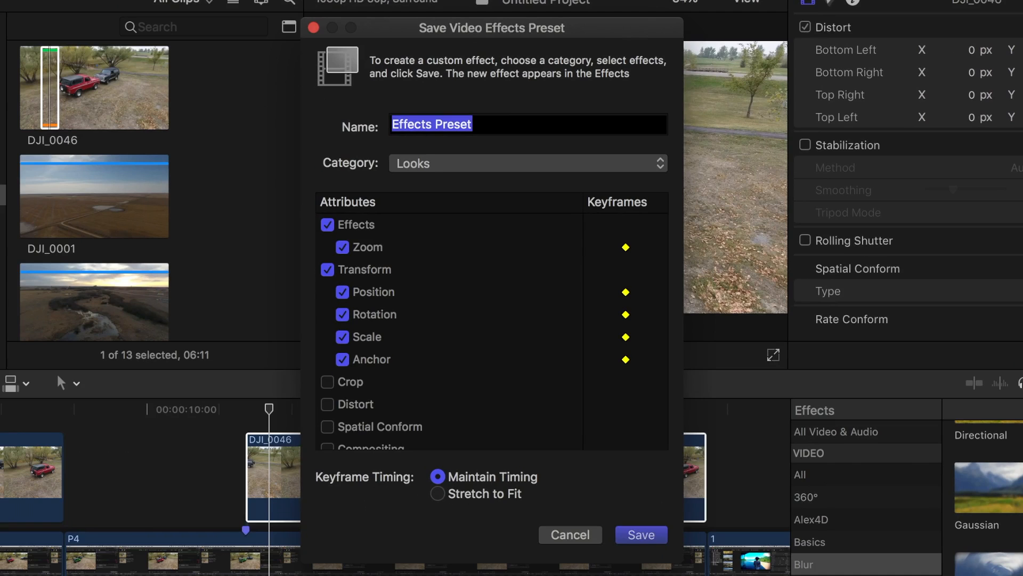
pyautogui.write('Full Screen Zoom')
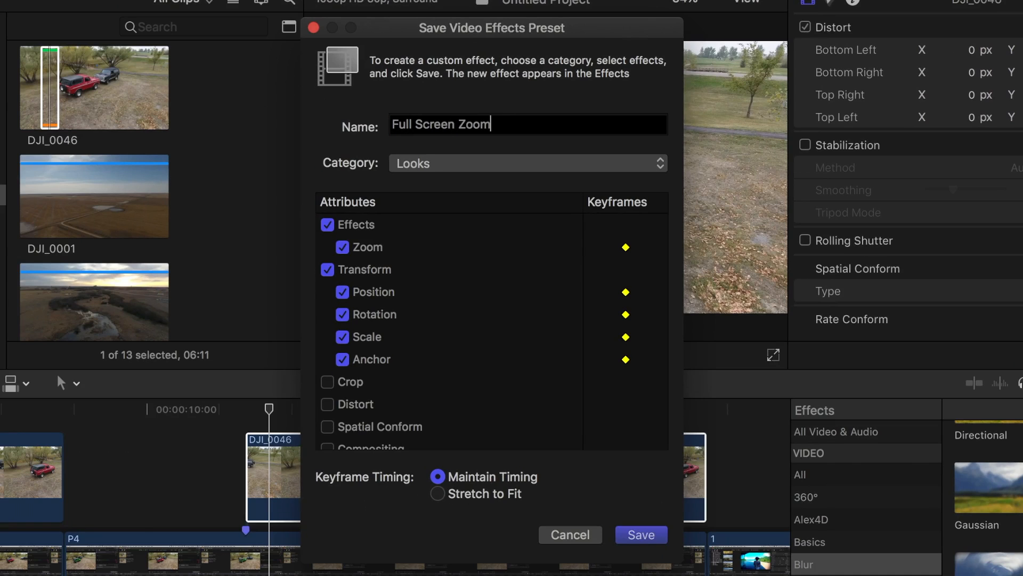
pyautogui.click(527, 163)
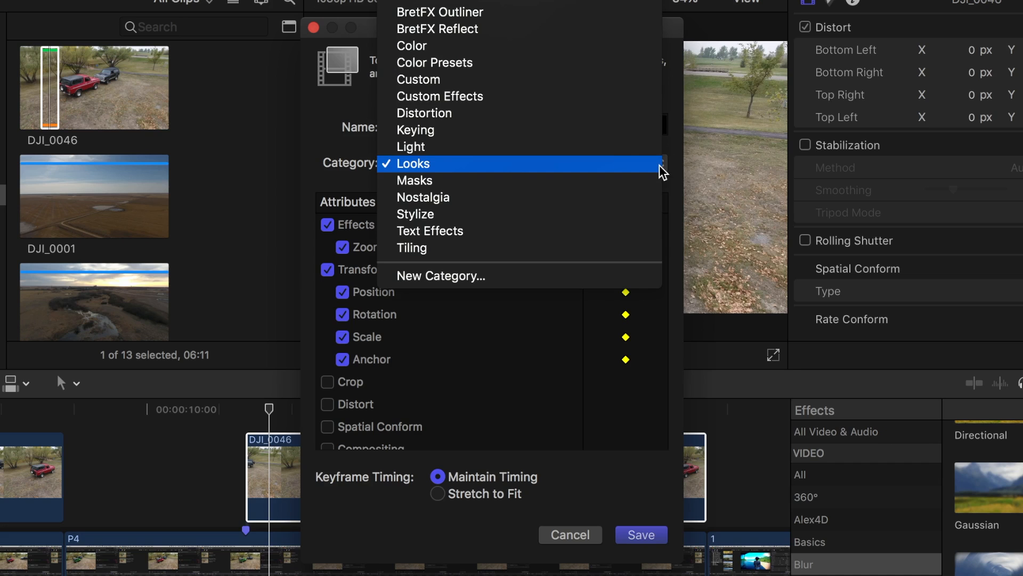
pyautogui.moveTo(584, 91)
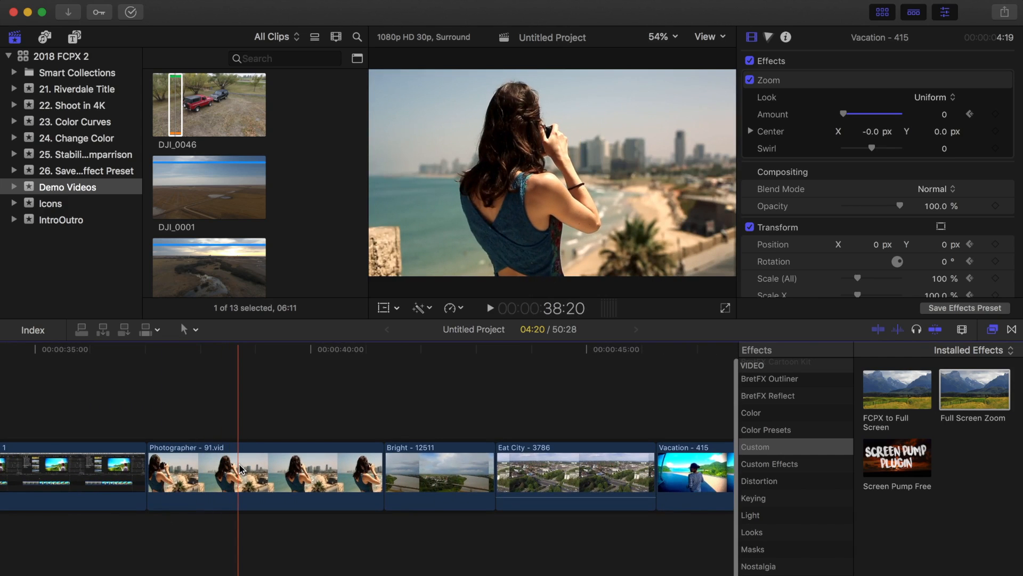
# Select the Photographer - 91.vid clip and bring its Color Wheels 1 adjustments into view
pyautogui.click(242, 470)
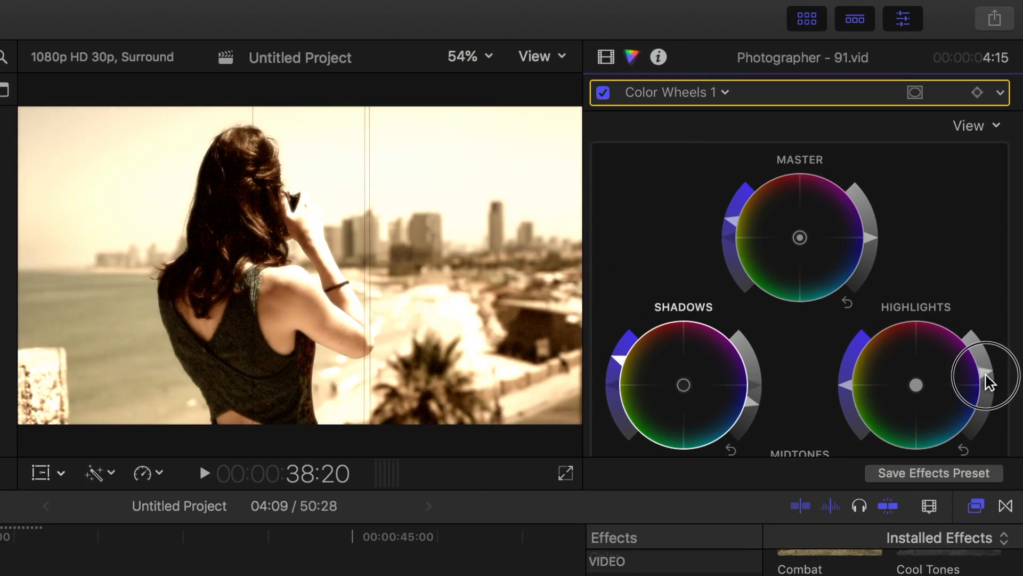
pyautogui.scroll(-3)
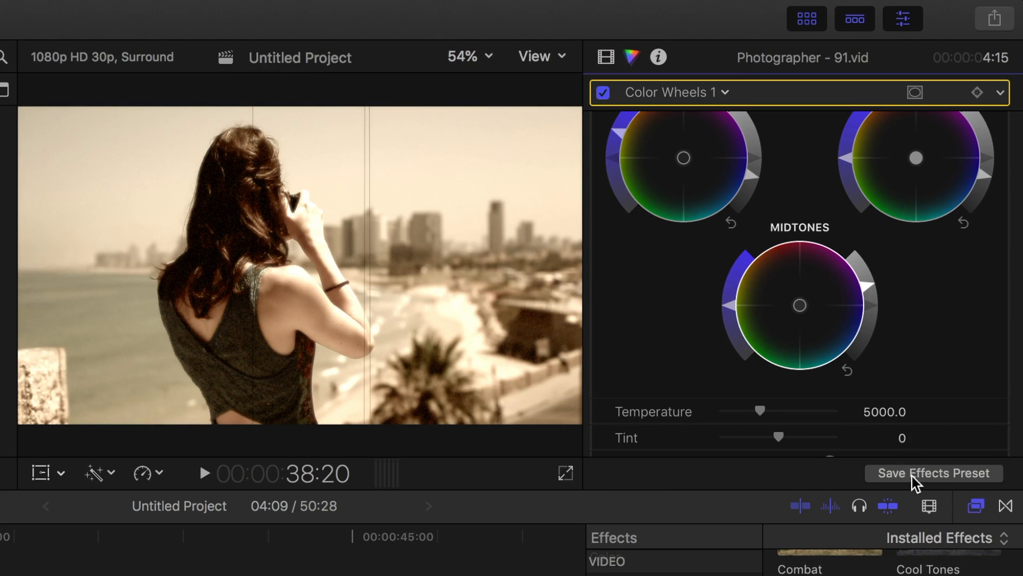
# Save the clip's look as preset 'Old School Film' in the Looks category and apply it to the Bright clip
pyautogui.click(934, 473)
pyautogui.write('Old School Film')
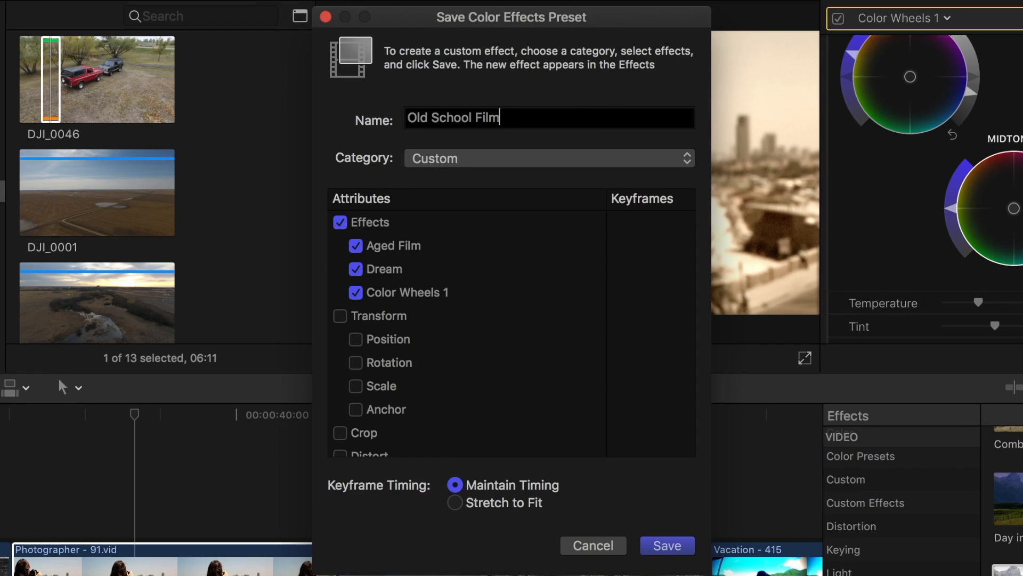
pyautogui.click(551, 158)
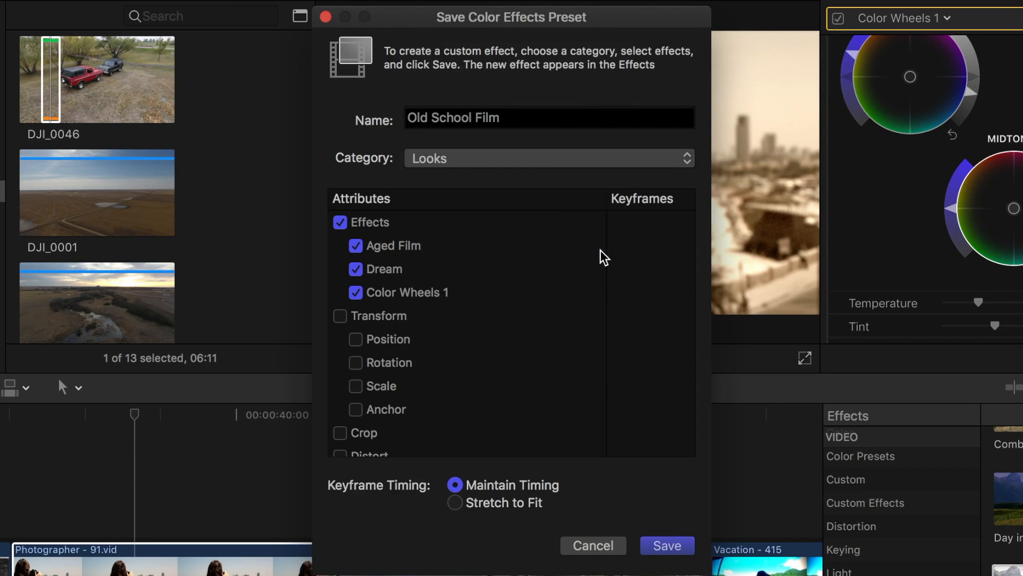
pyautogui.click(667, 546)
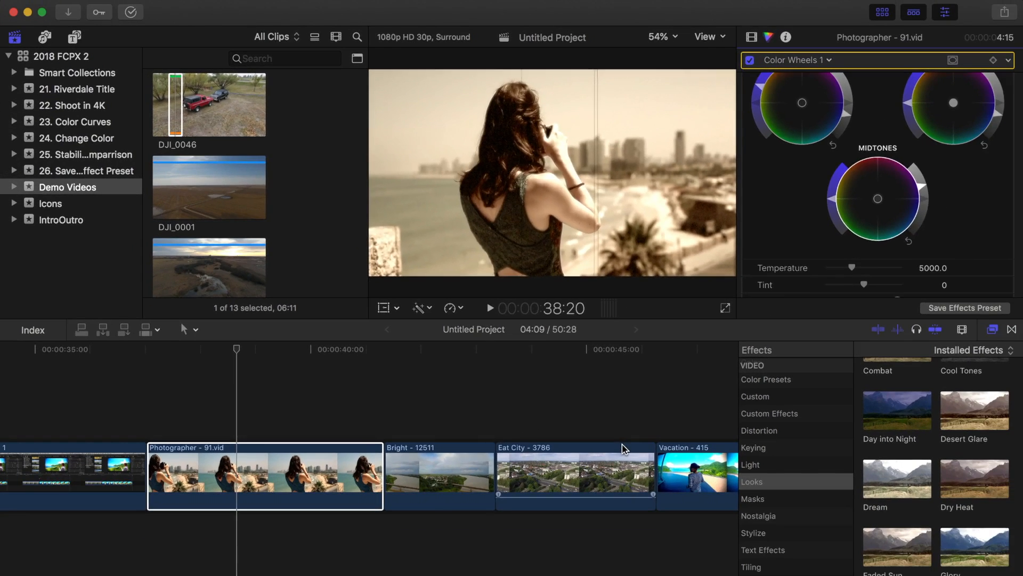
pyautogui.click(440, 480)
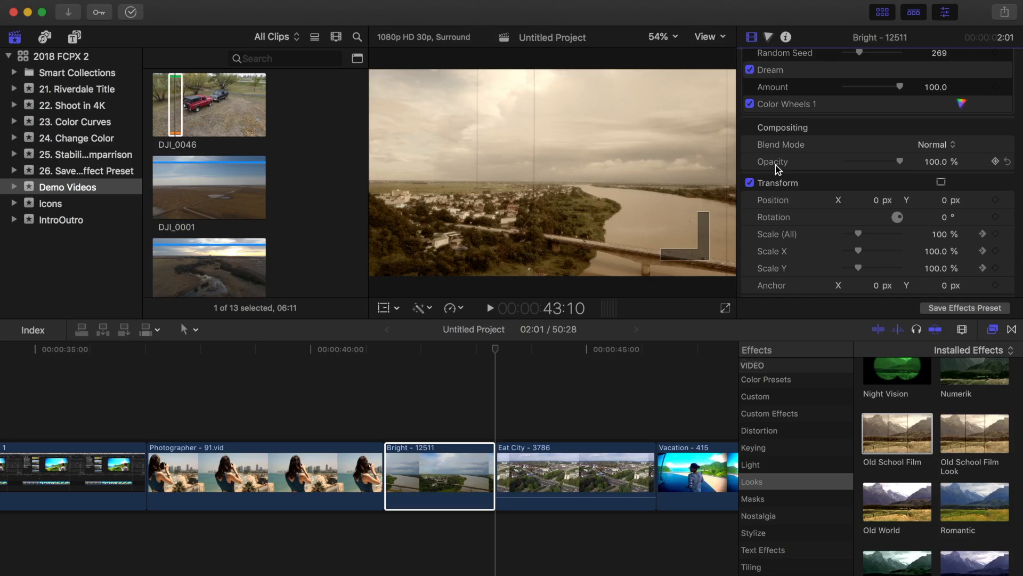
pyautogui.moveTo(765, 155)
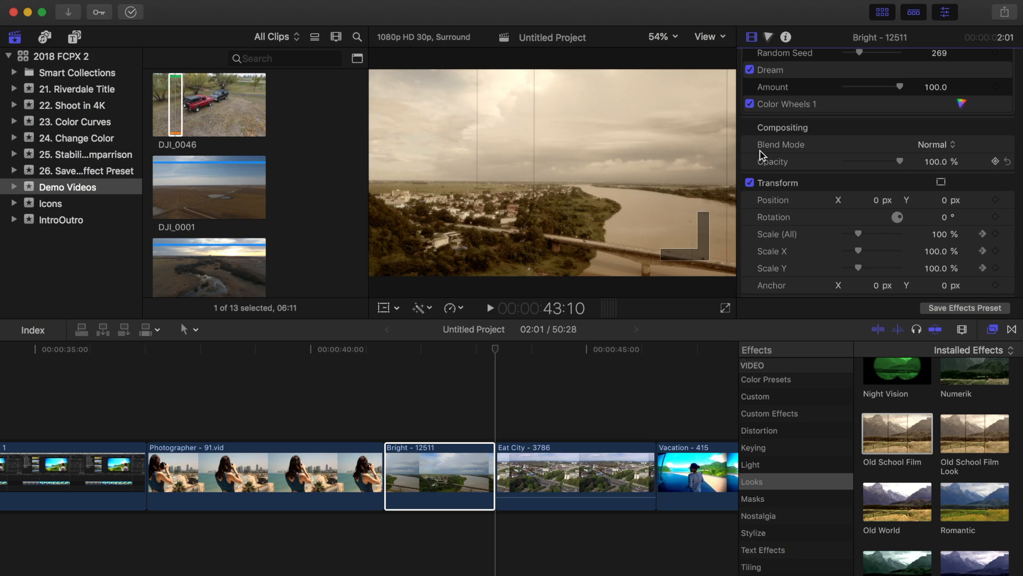